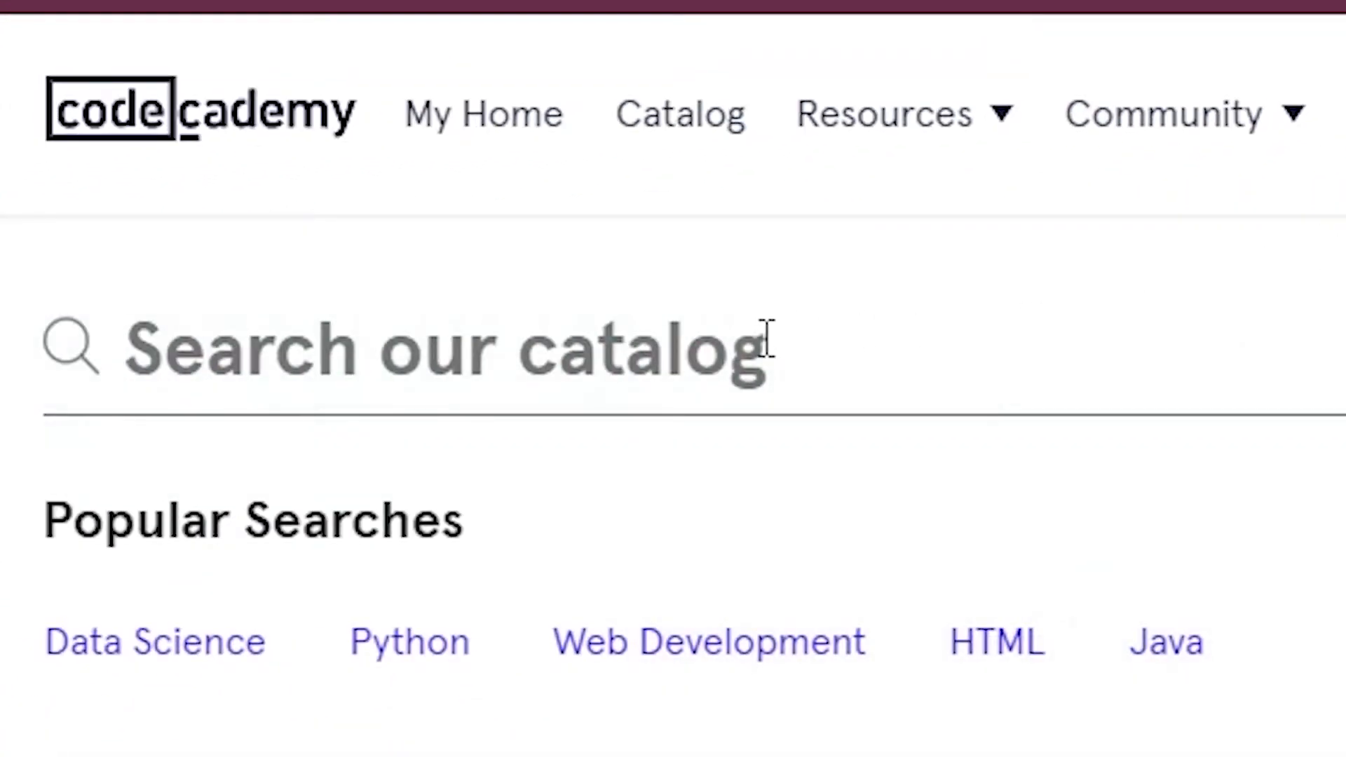
Step: Search the catalog for 'python' and scroll through the 33 matching courses and skill paths
text(python)
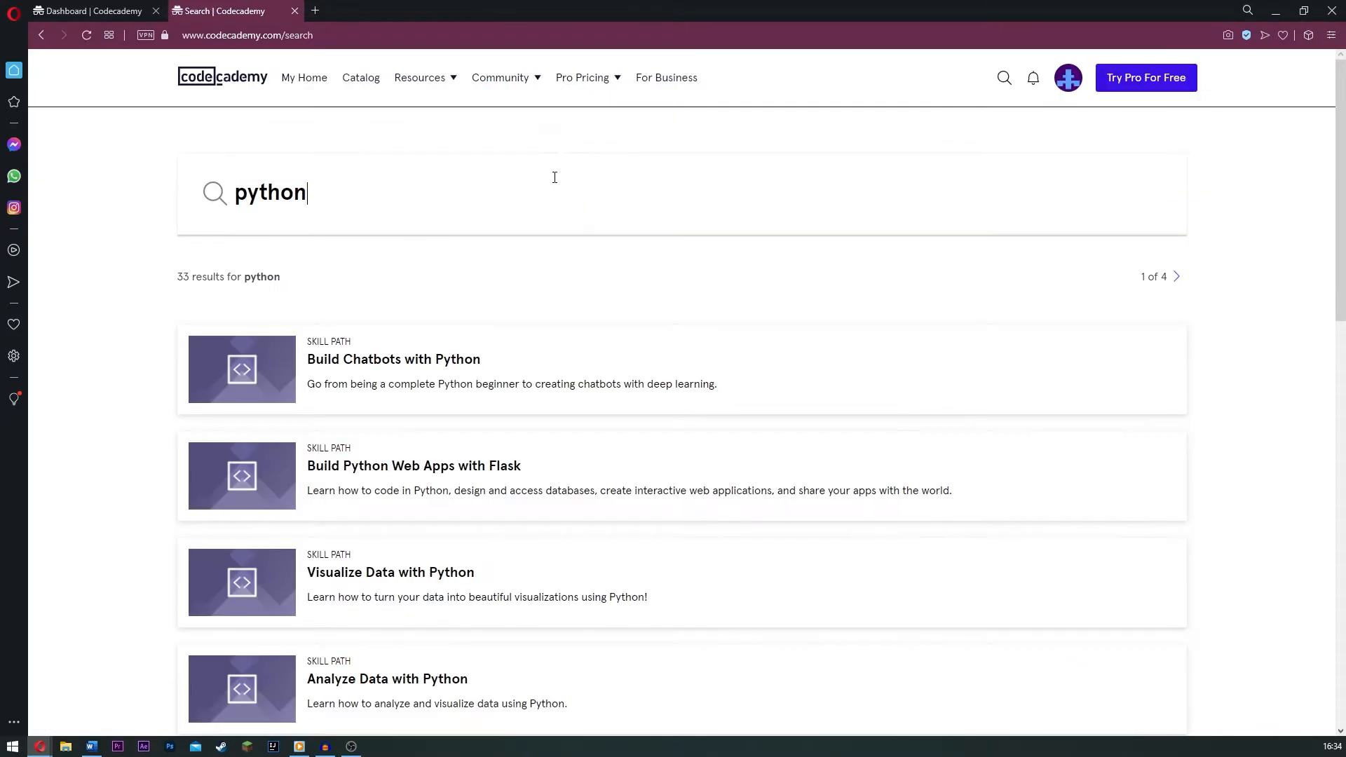
mouse_move(400, 348)
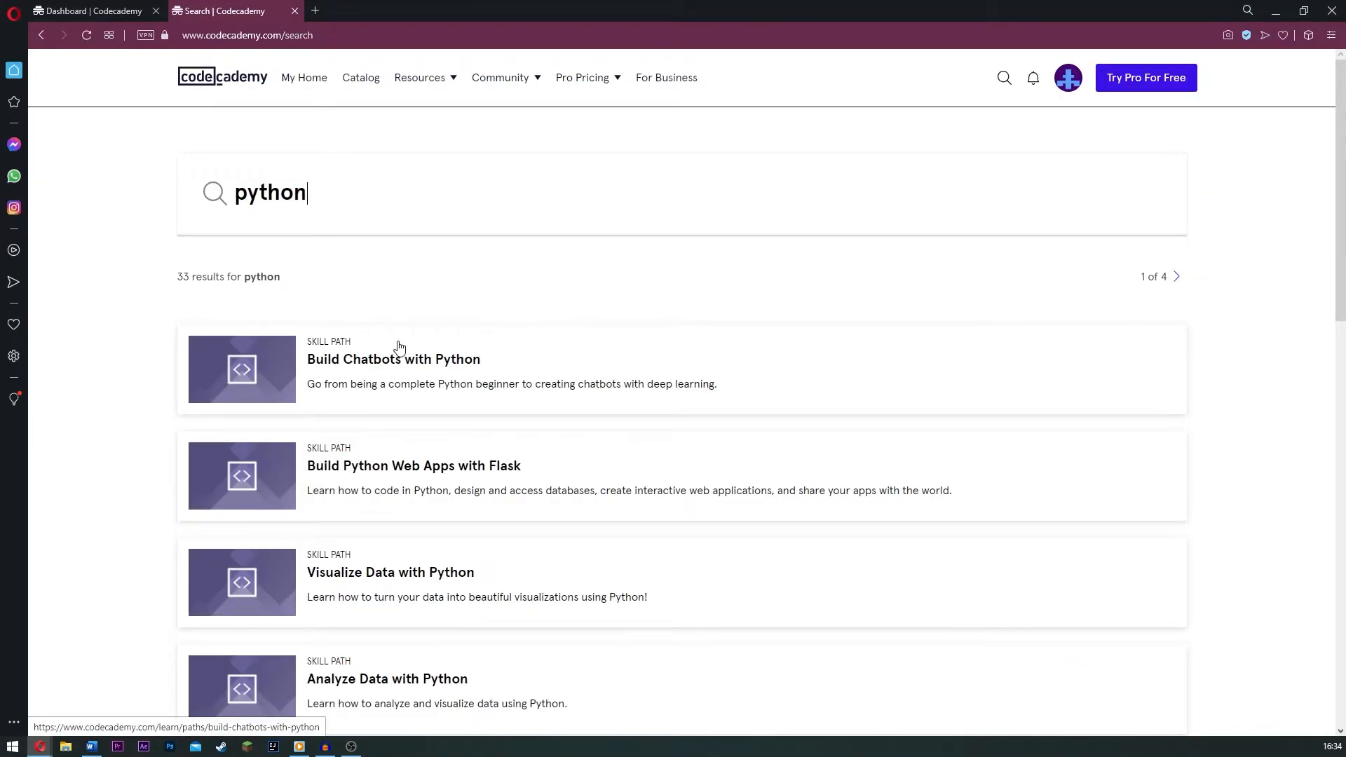
scroll(down, 3)
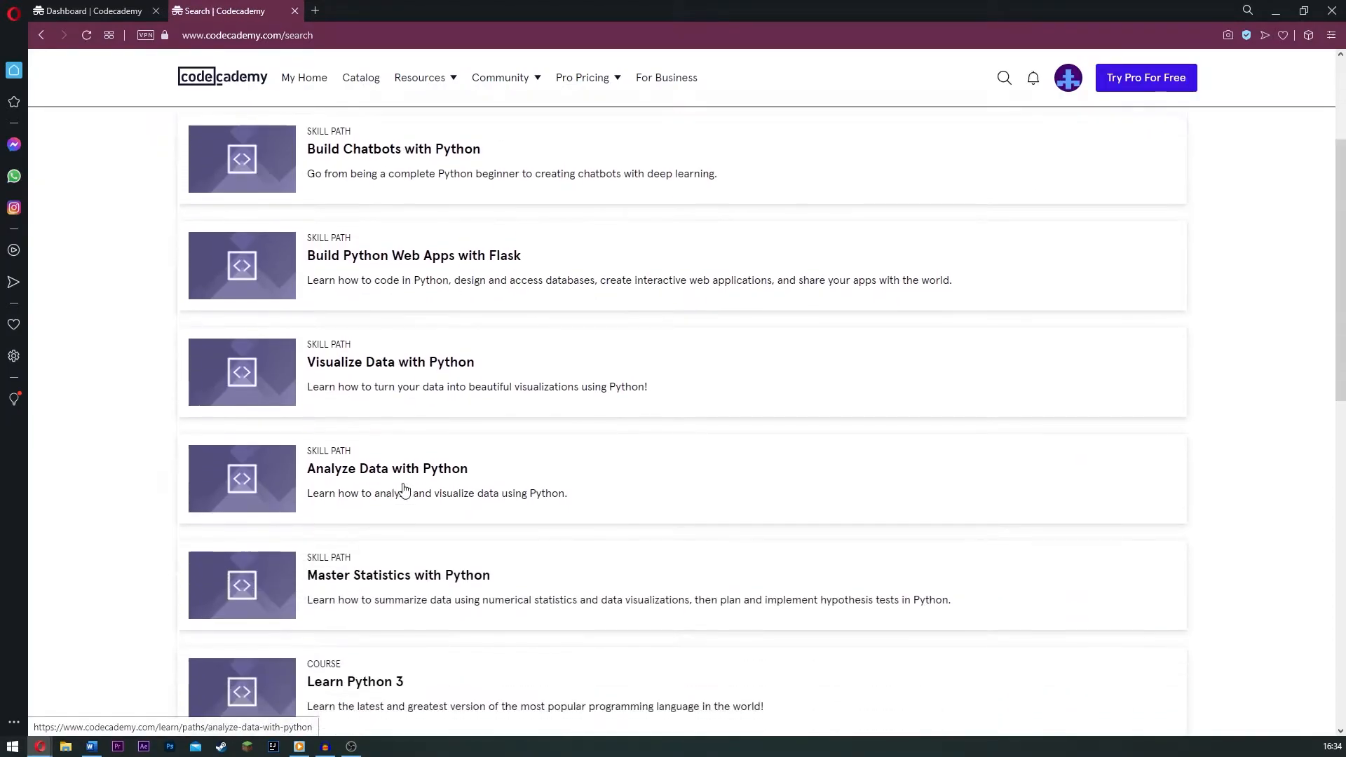
scroll(down, 3)
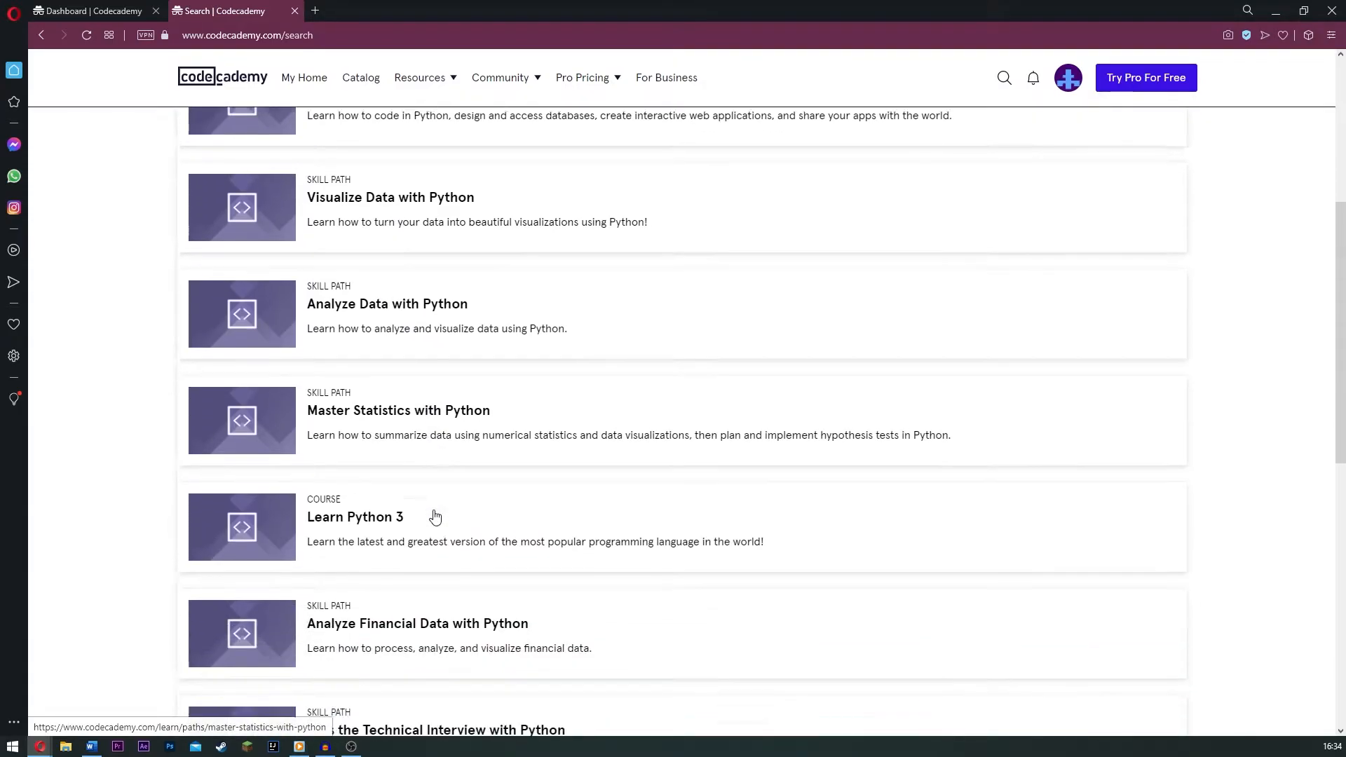
scroll(down, 3)
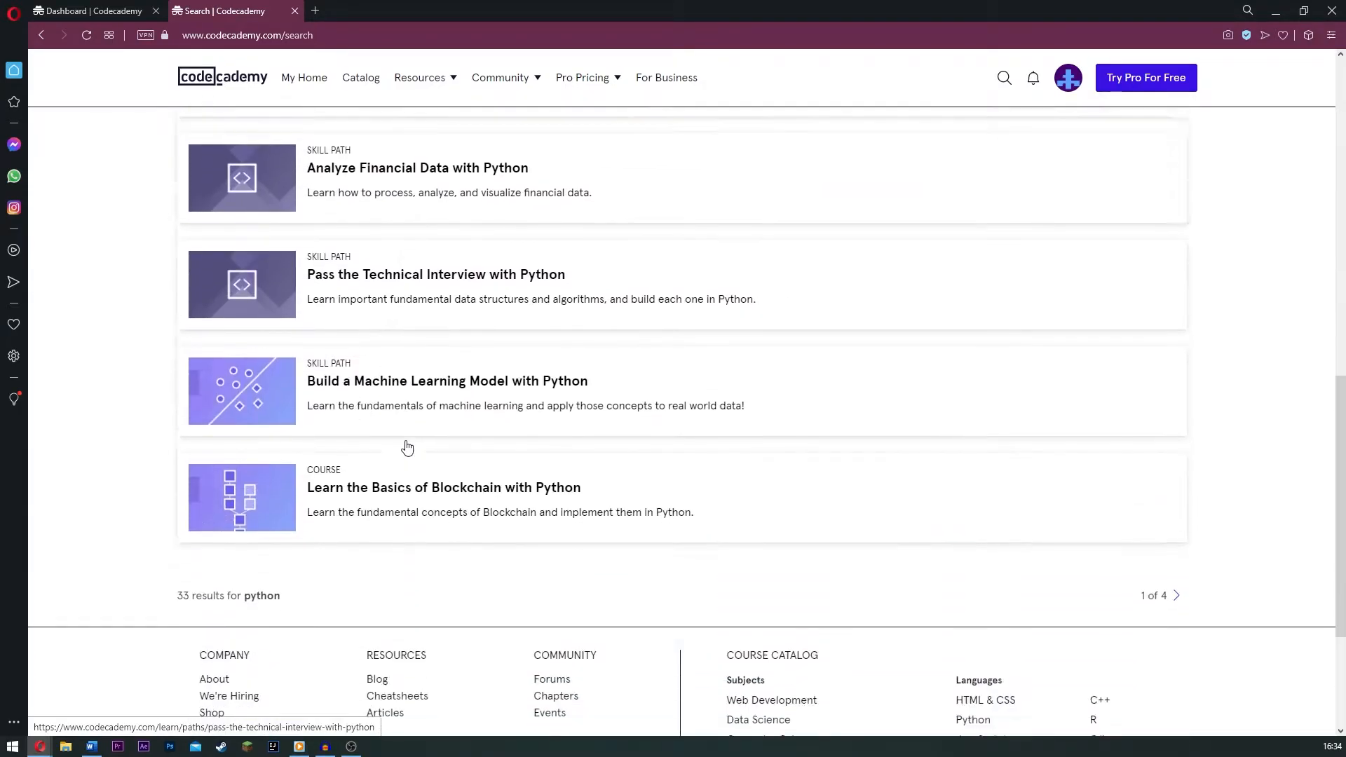
scroll(down, 3)
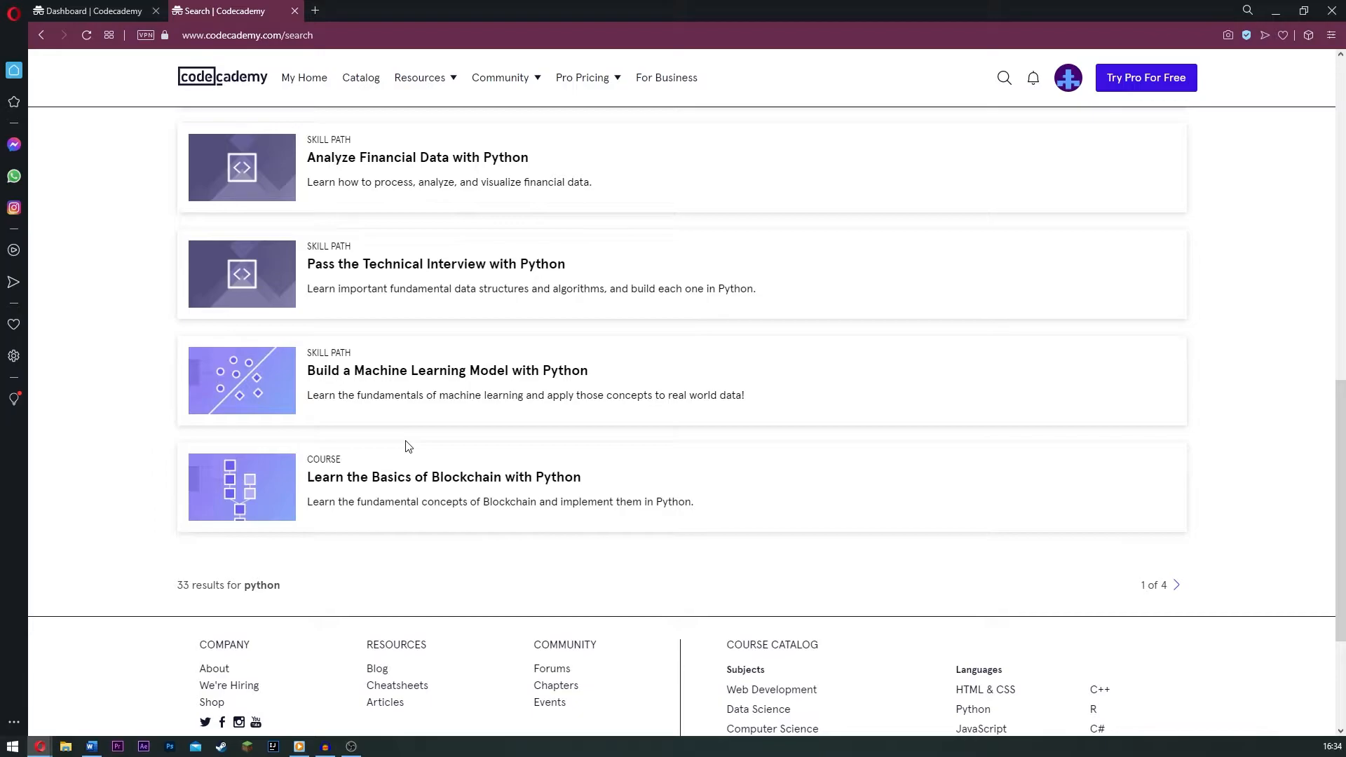
mouse_move(986, 690)
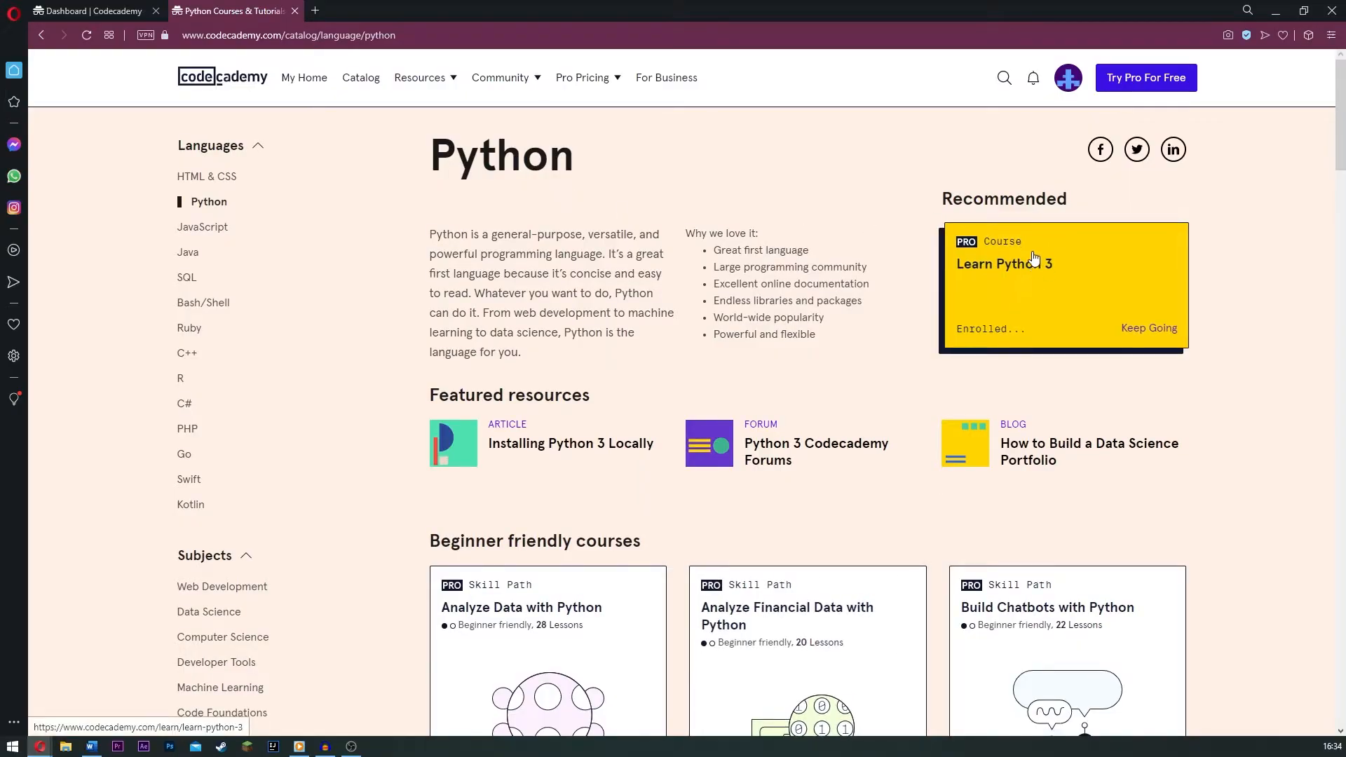
mouse_move(1002, 285)
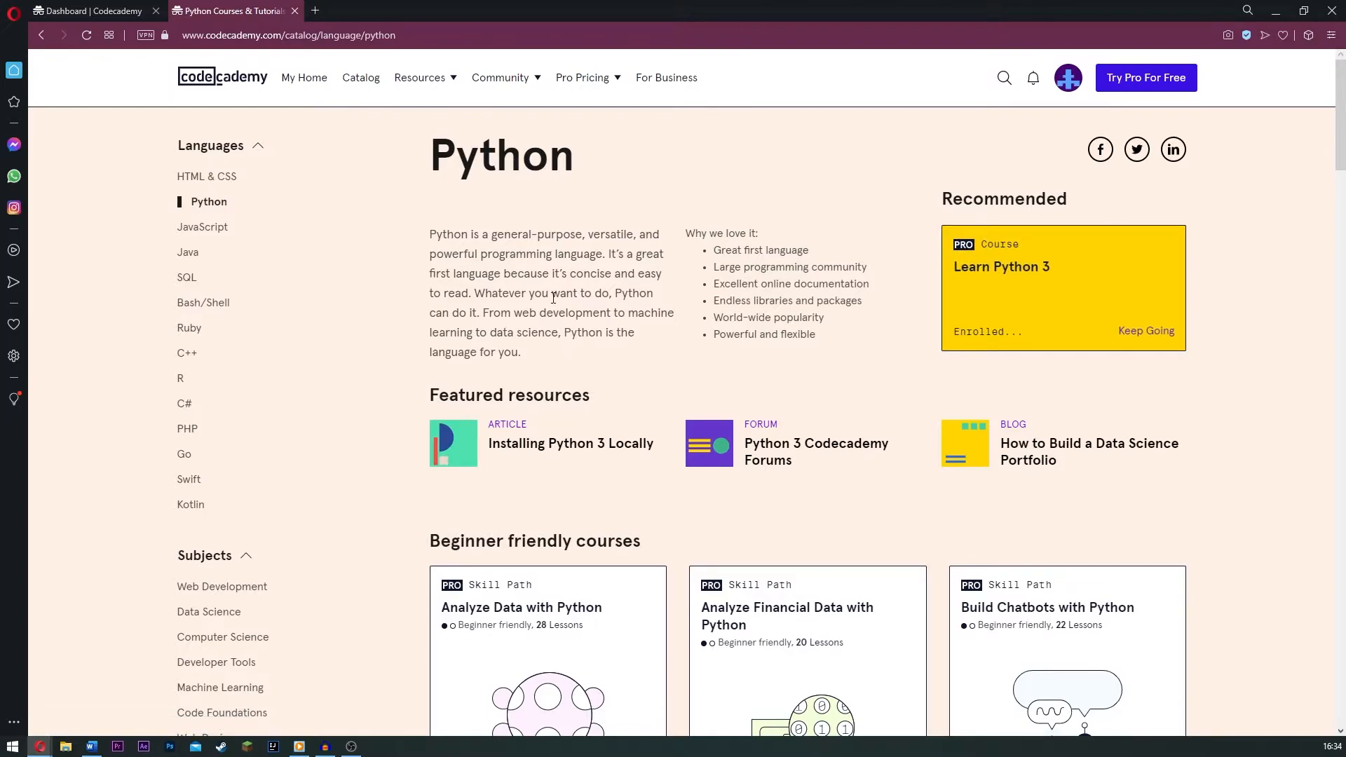
Step: Scroll down the Python language catalog page toward the Learn Python 2 course
scroll(down, 3)
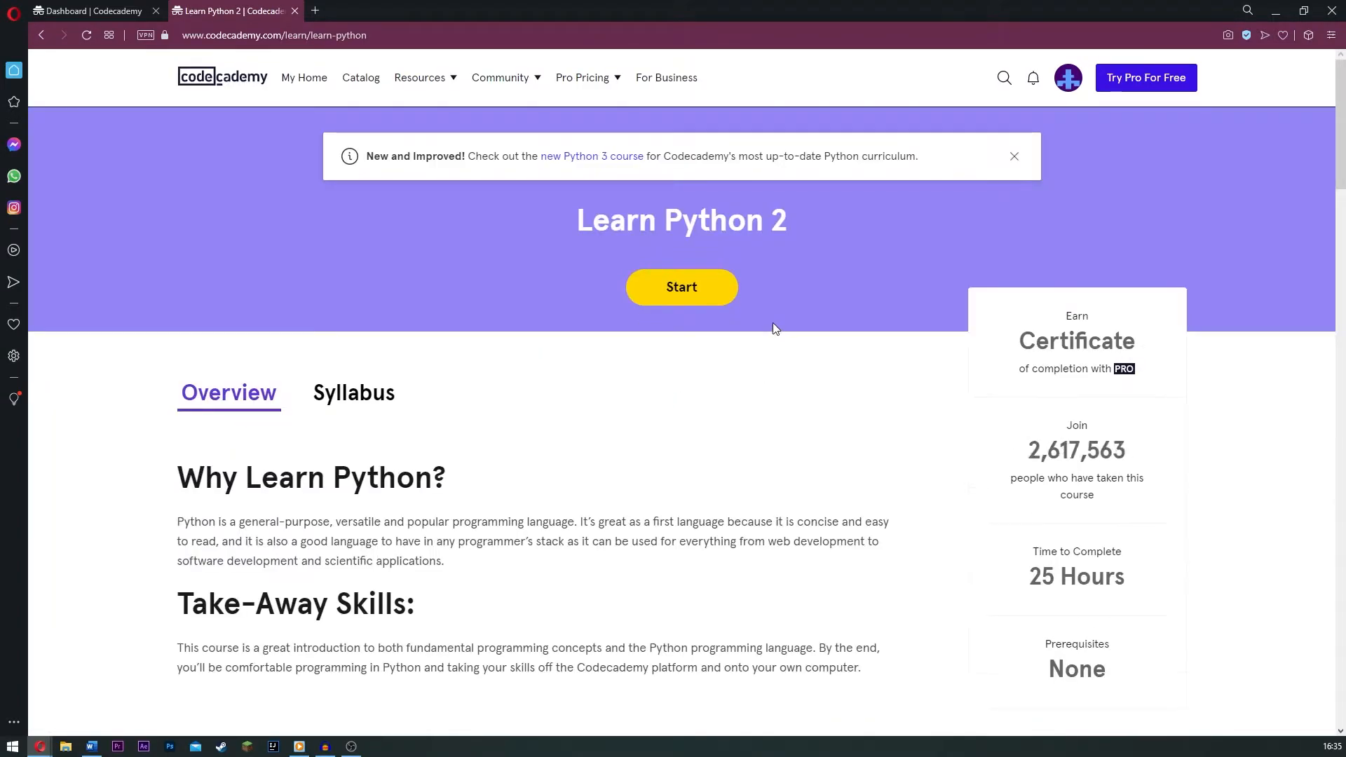
Step: Start the Learn Python 2 course so its Python Syntax lesson begins loading
click(681, 286)
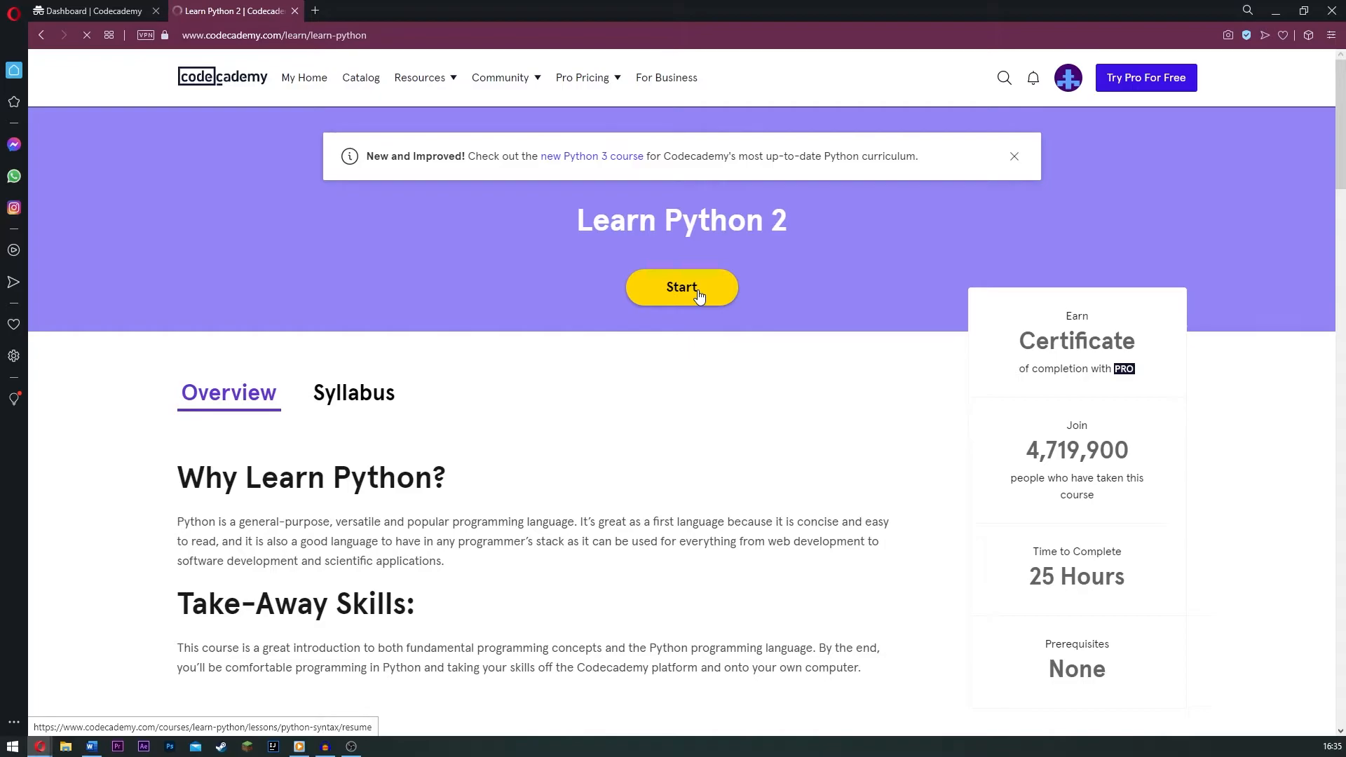
click(681, 286)
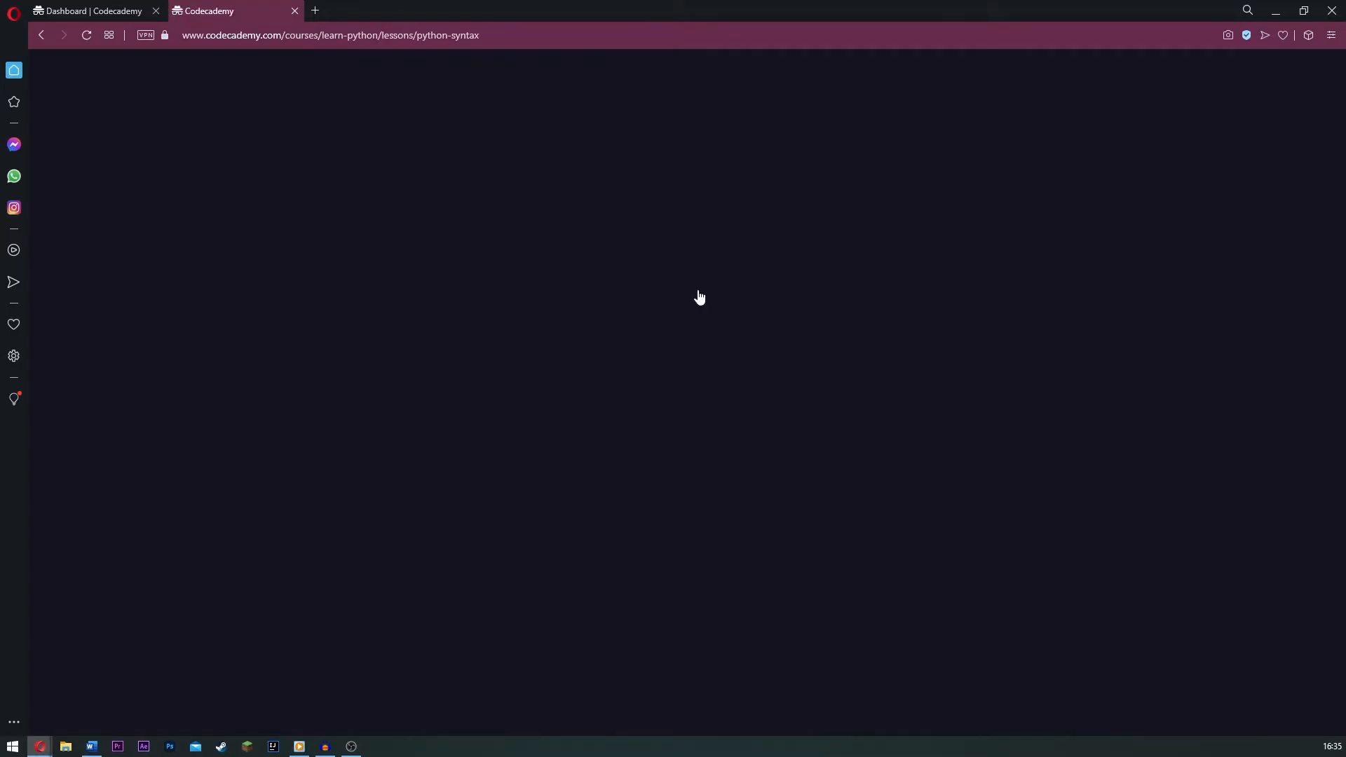